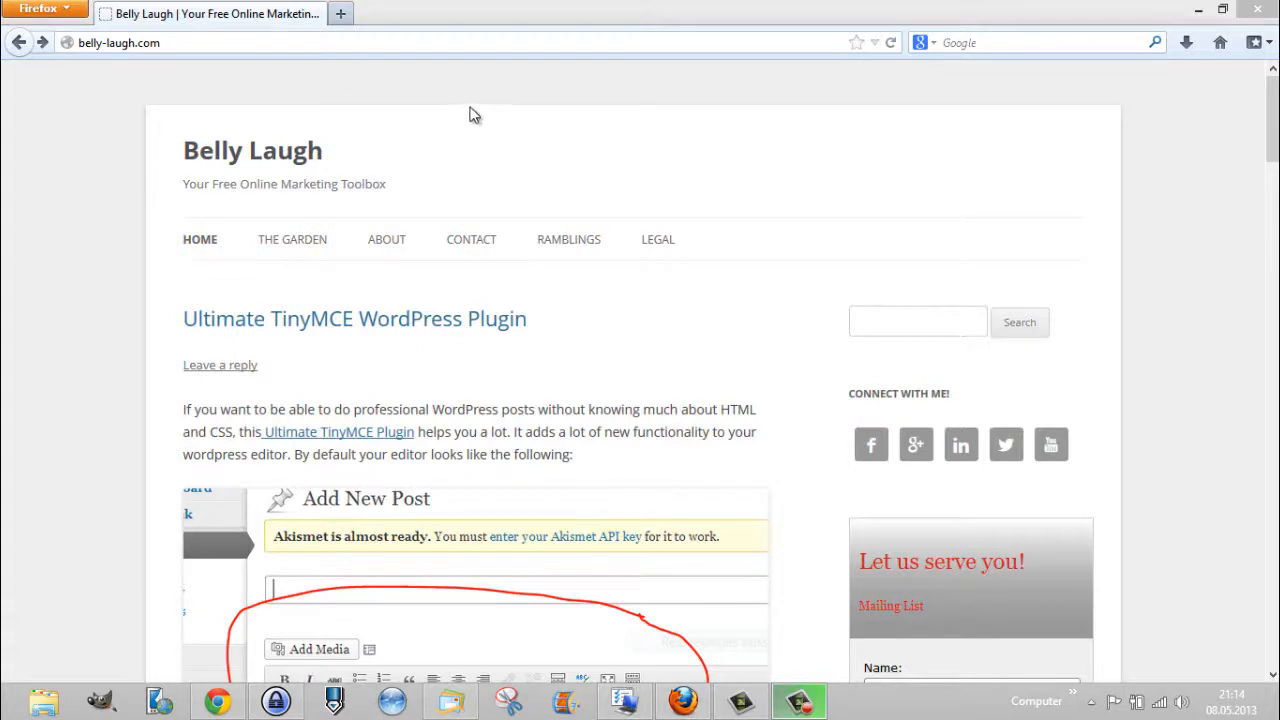
pyautogui.moveTo(572, 185)
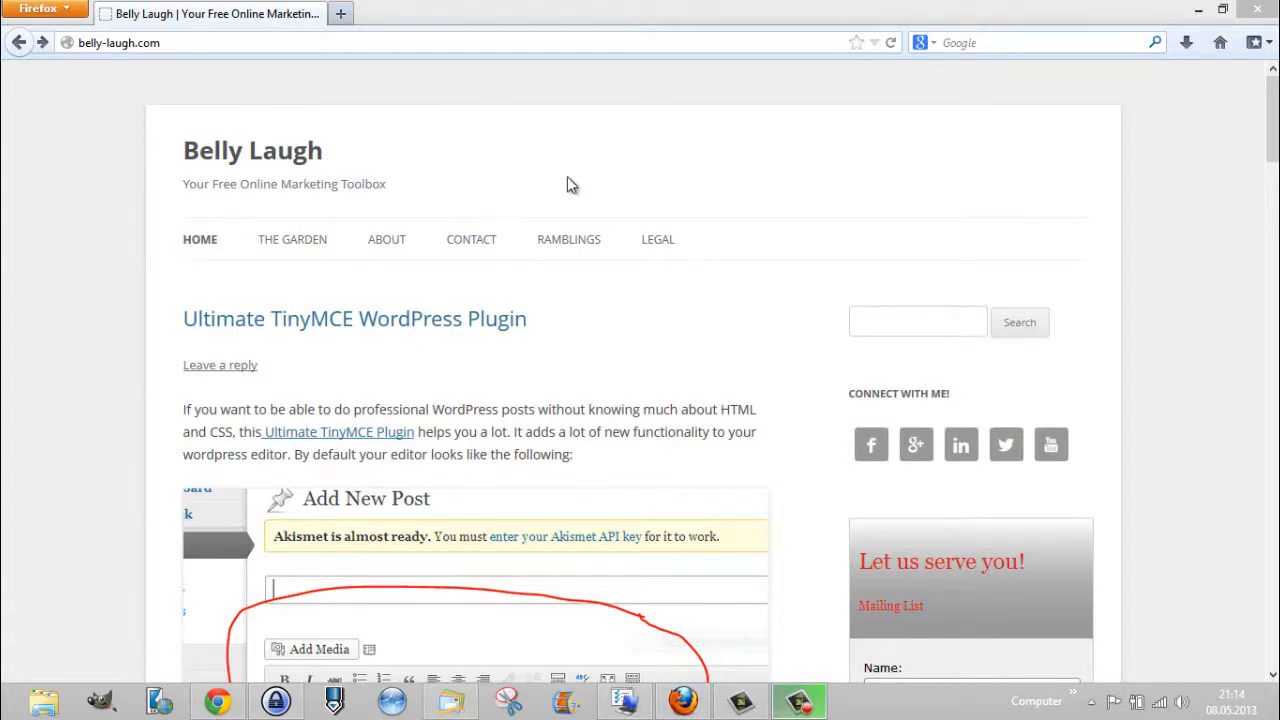
pyautogui.moveTo(163, 199)
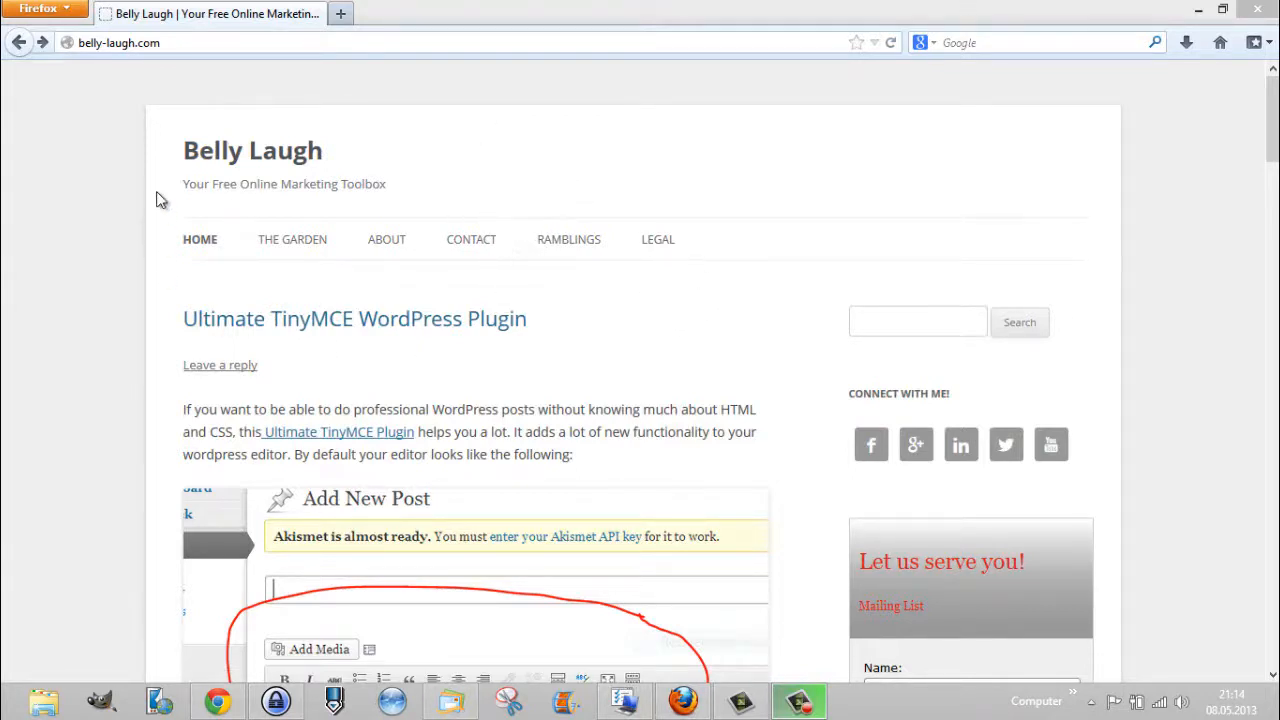
pyautogui.moveTo(378, 223)
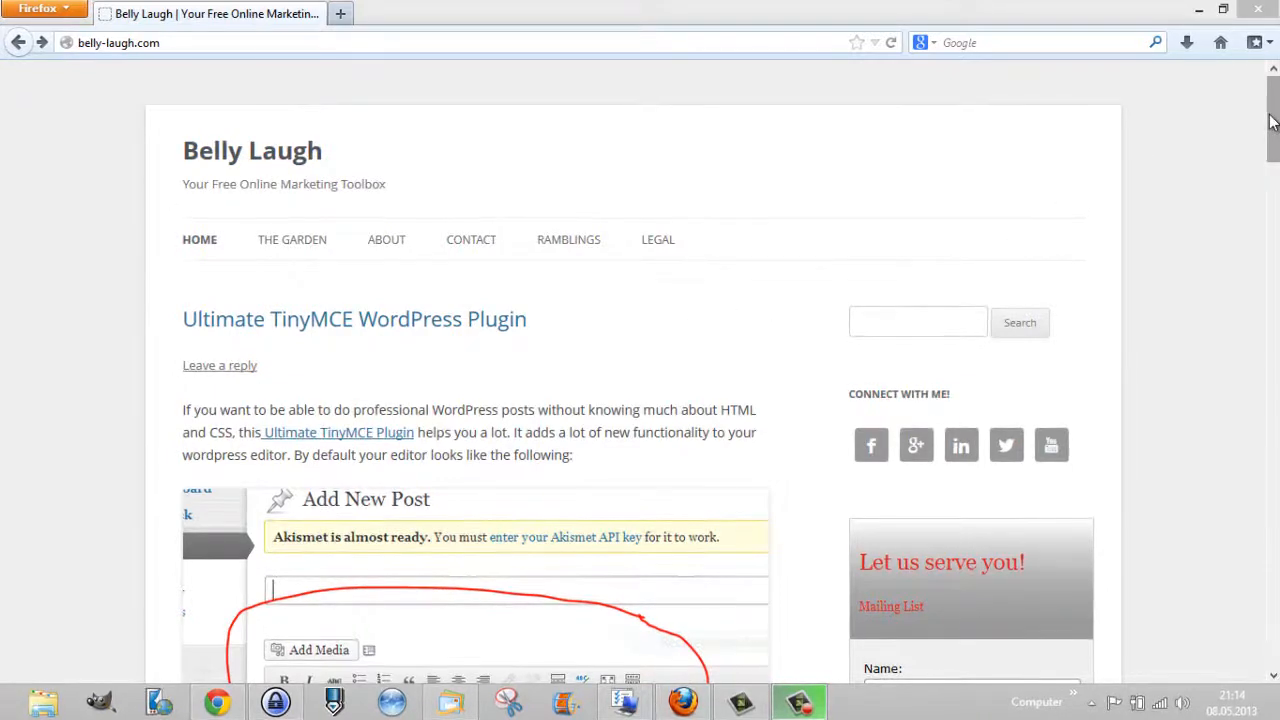
# Scroll down the Belly Laugh blog to the TinyMCE plugin's bulleted feature list.
pyautogui.scroll(-3)
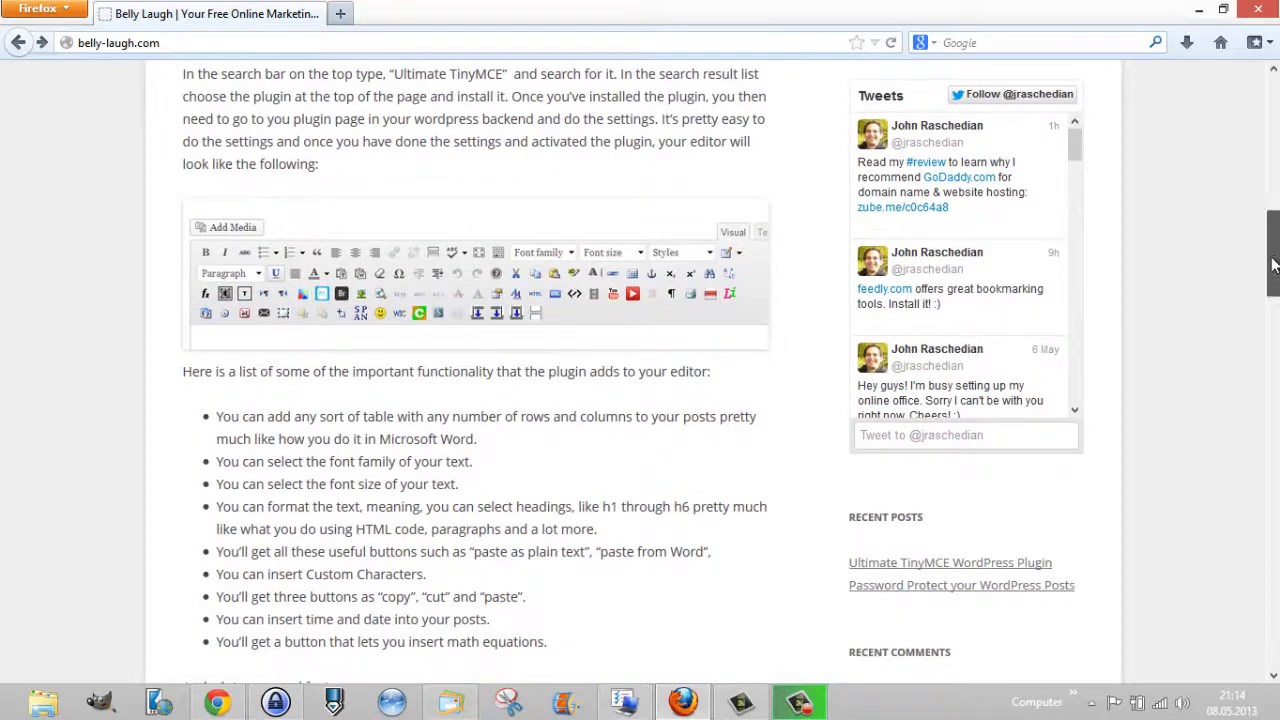
pyautogui.scroll(-3)
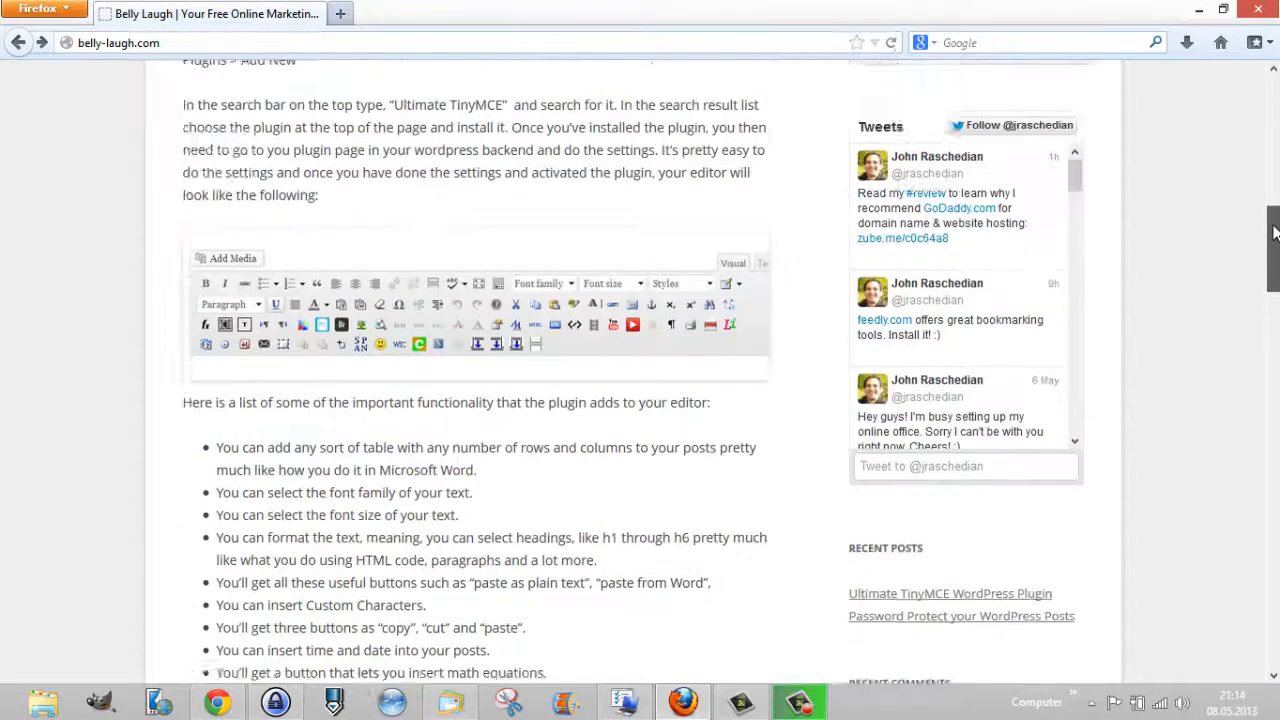
pyautogui.scroll(3)
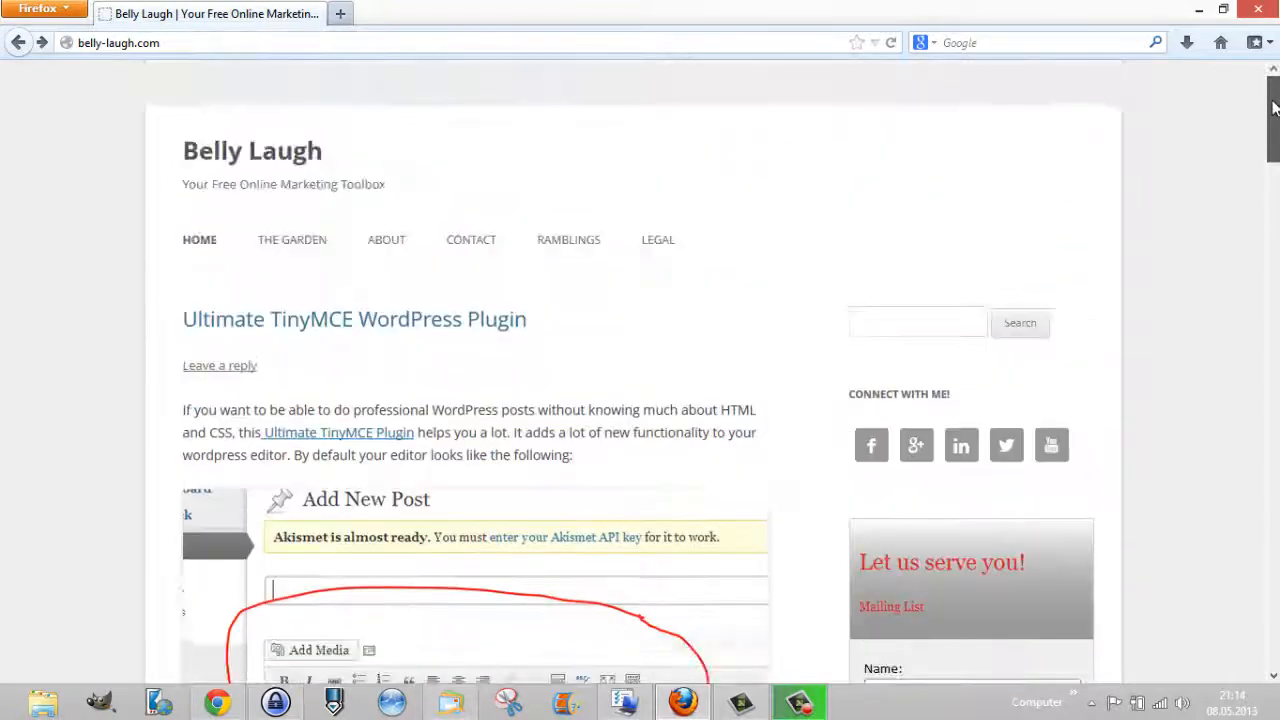
pyautogui.scroll(-3)
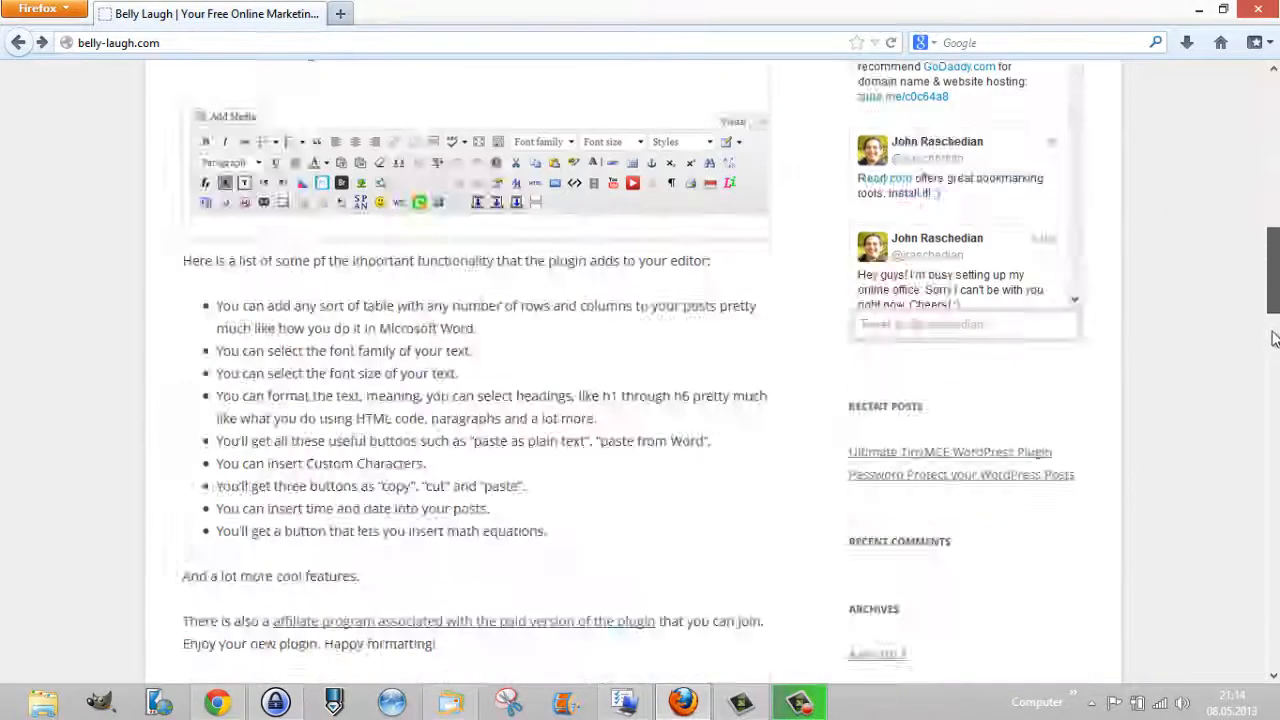
pyautogui.scroll(-3)
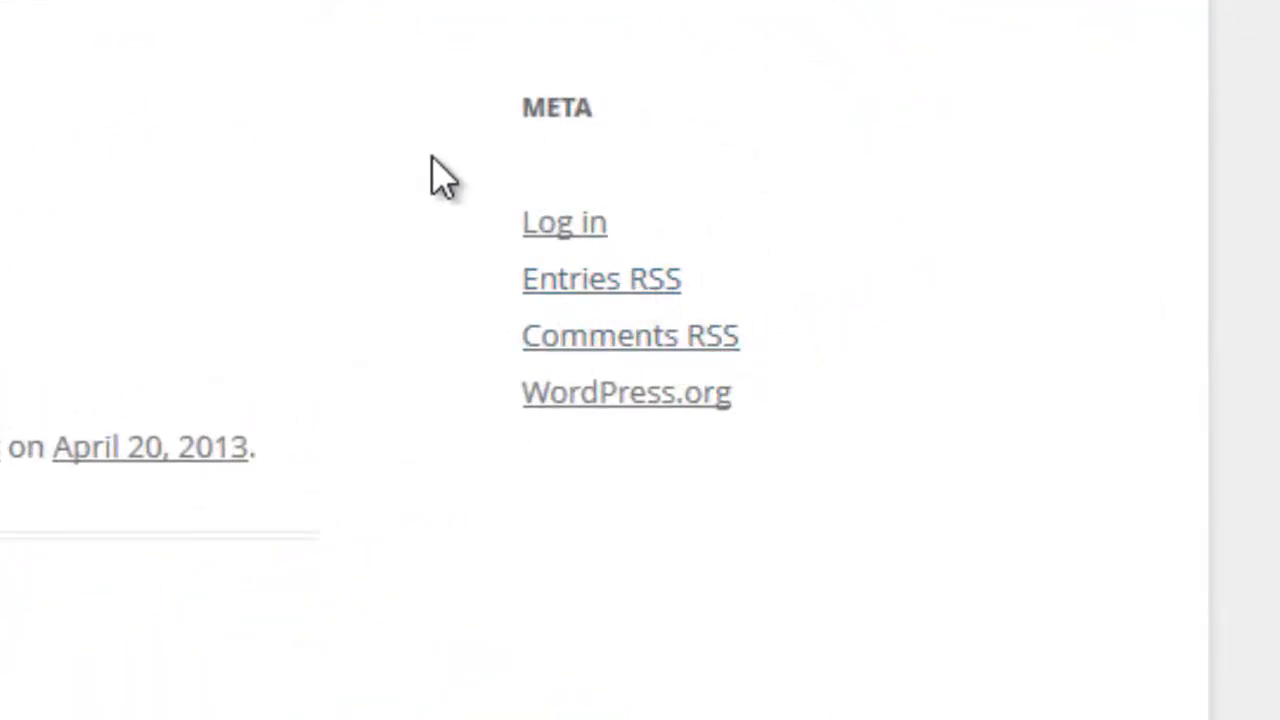
pyautogui.moveTo(818, 115)
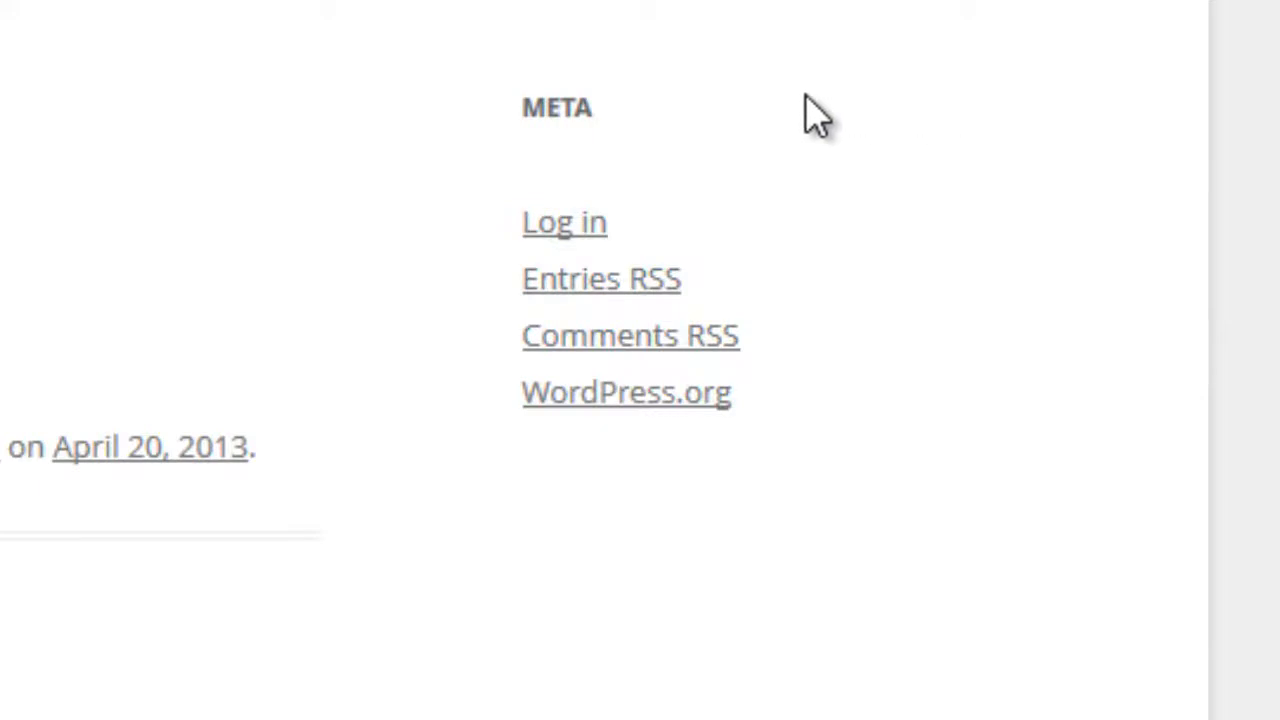
pyautogui.moveTo(357, 228)
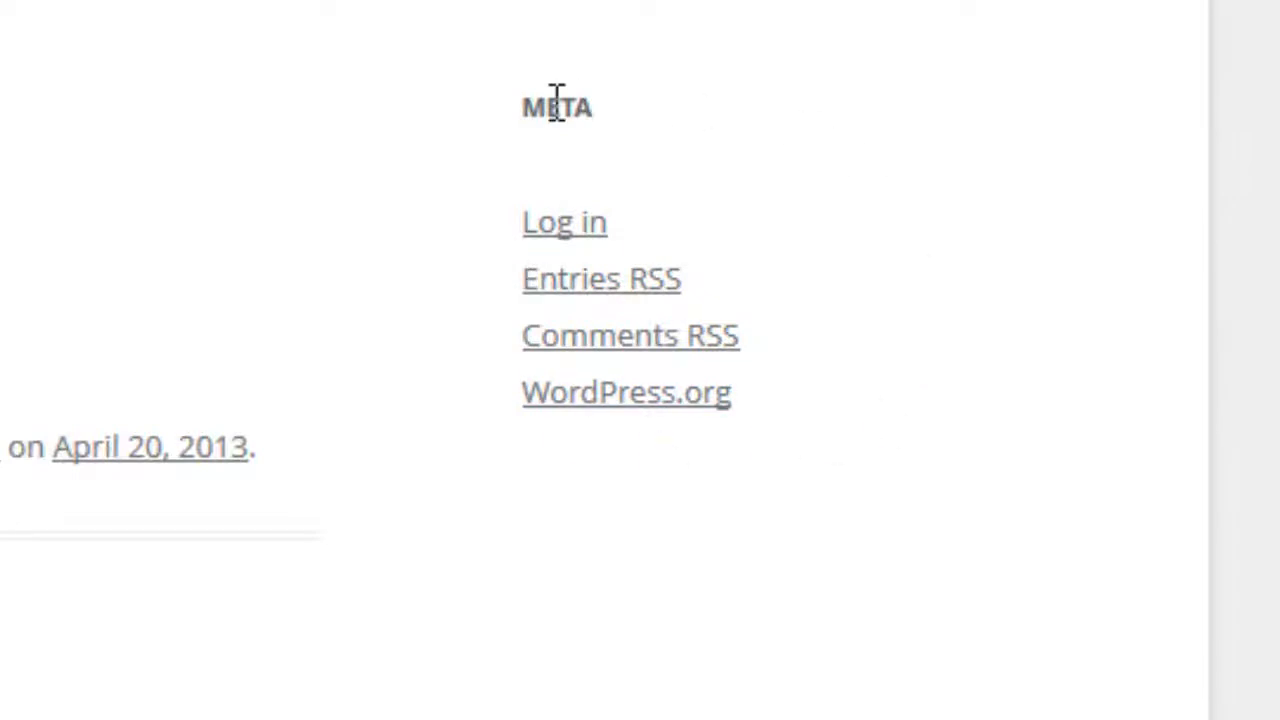
# Scroll to the sidebar Meta widget with the Entries RSS and Comments RSS links.
pyautogui.scroll(-3)
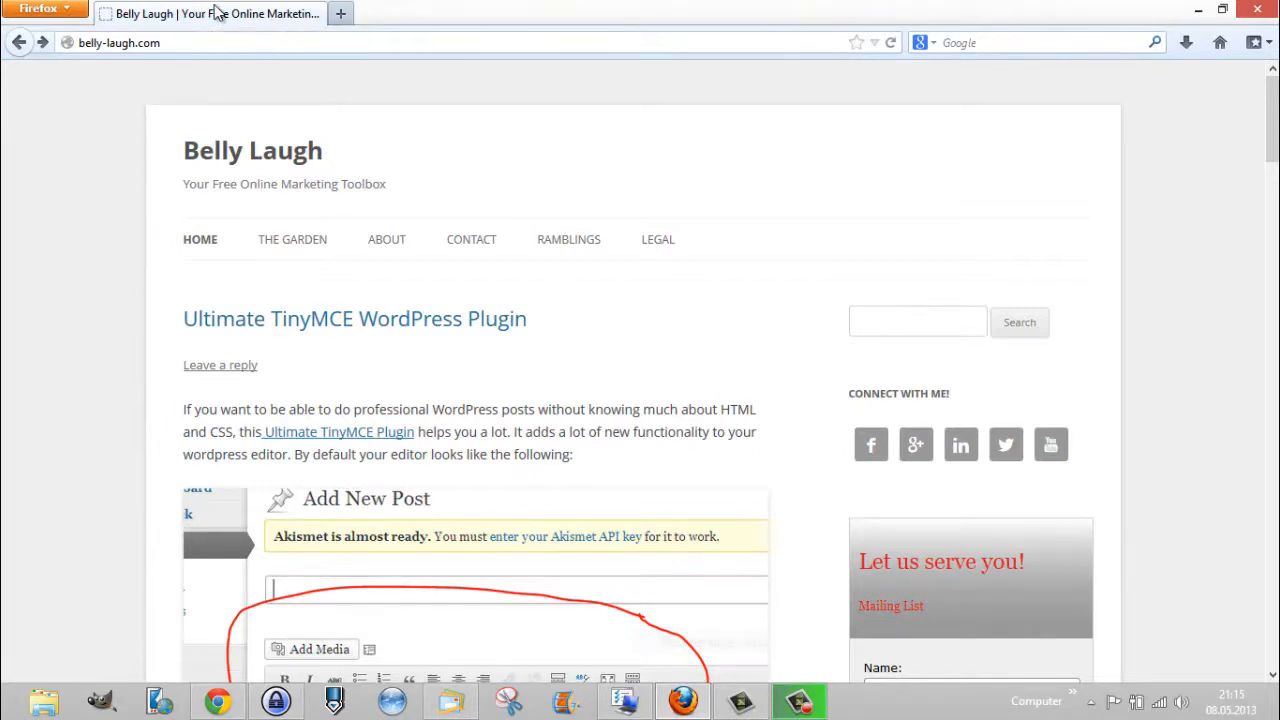
# Subscribe to 'Belly Laugh » Feed' from the Firefox menu and choose Subscribe Now.
pyautogui.click(40, 9)
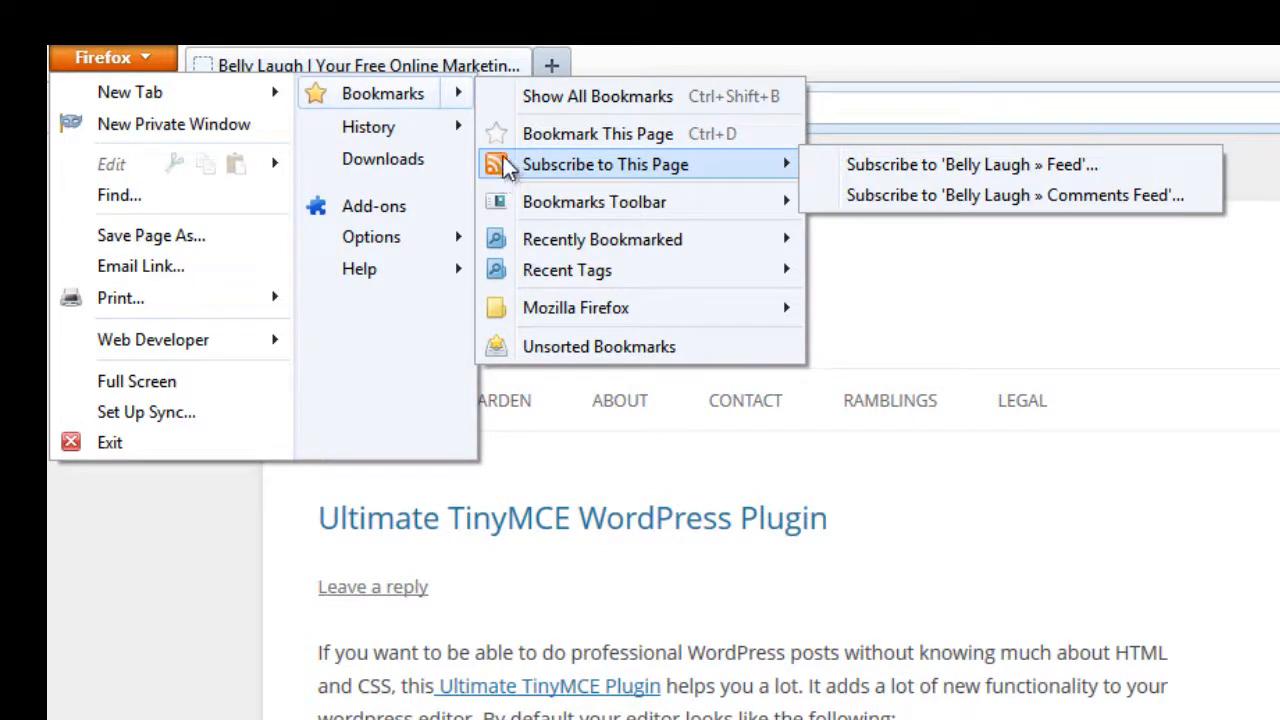
pyautogui.moveTo(495, 180)
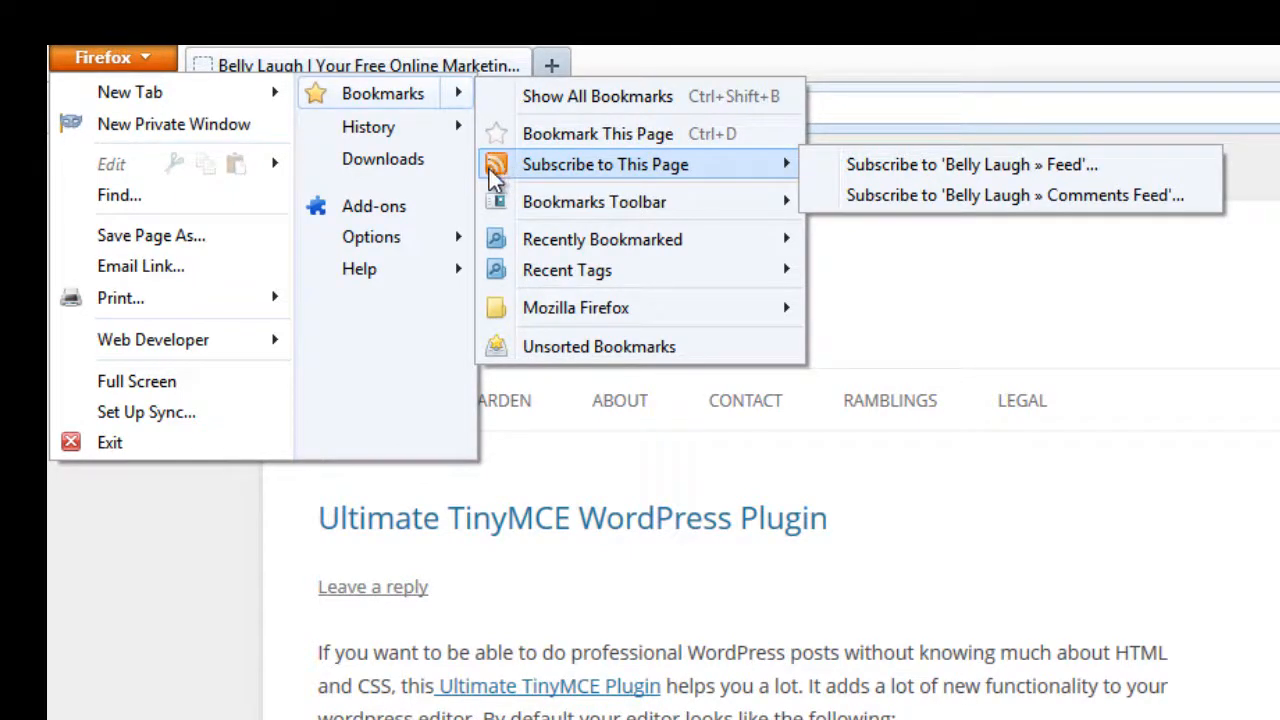
pyautogui.click(969, 164)
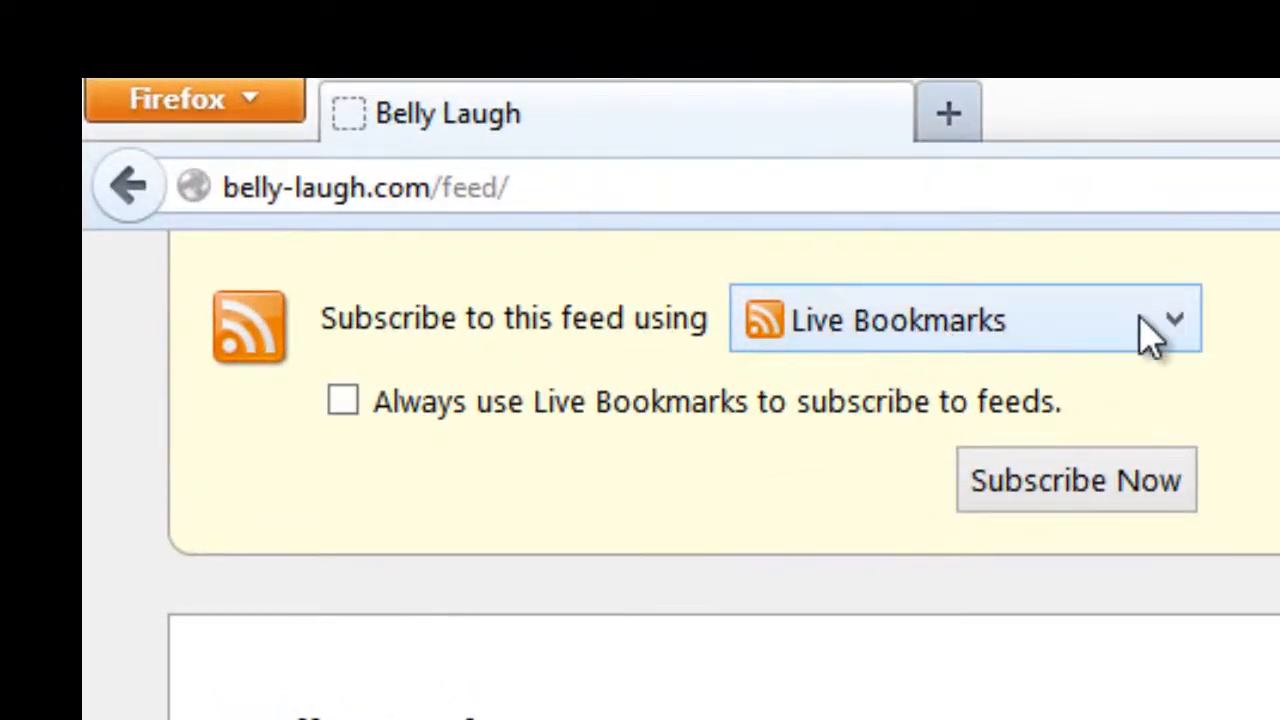
pyautogui.click(1076, 480)
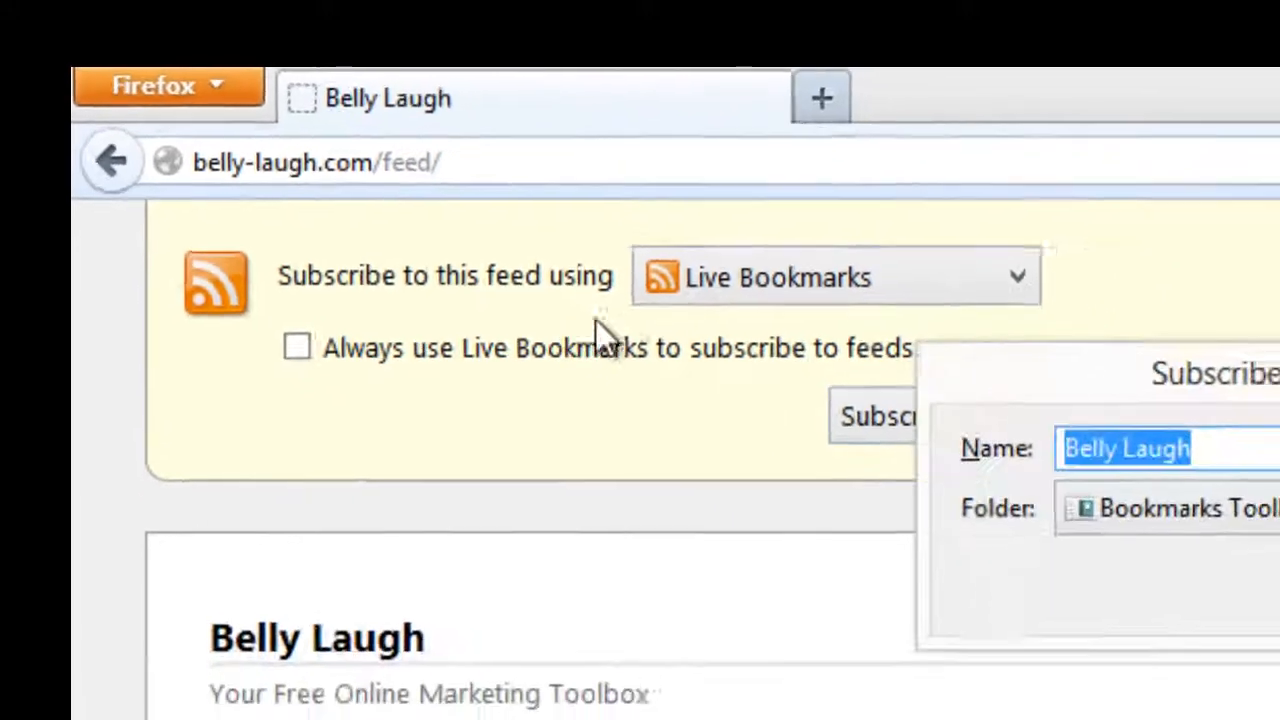